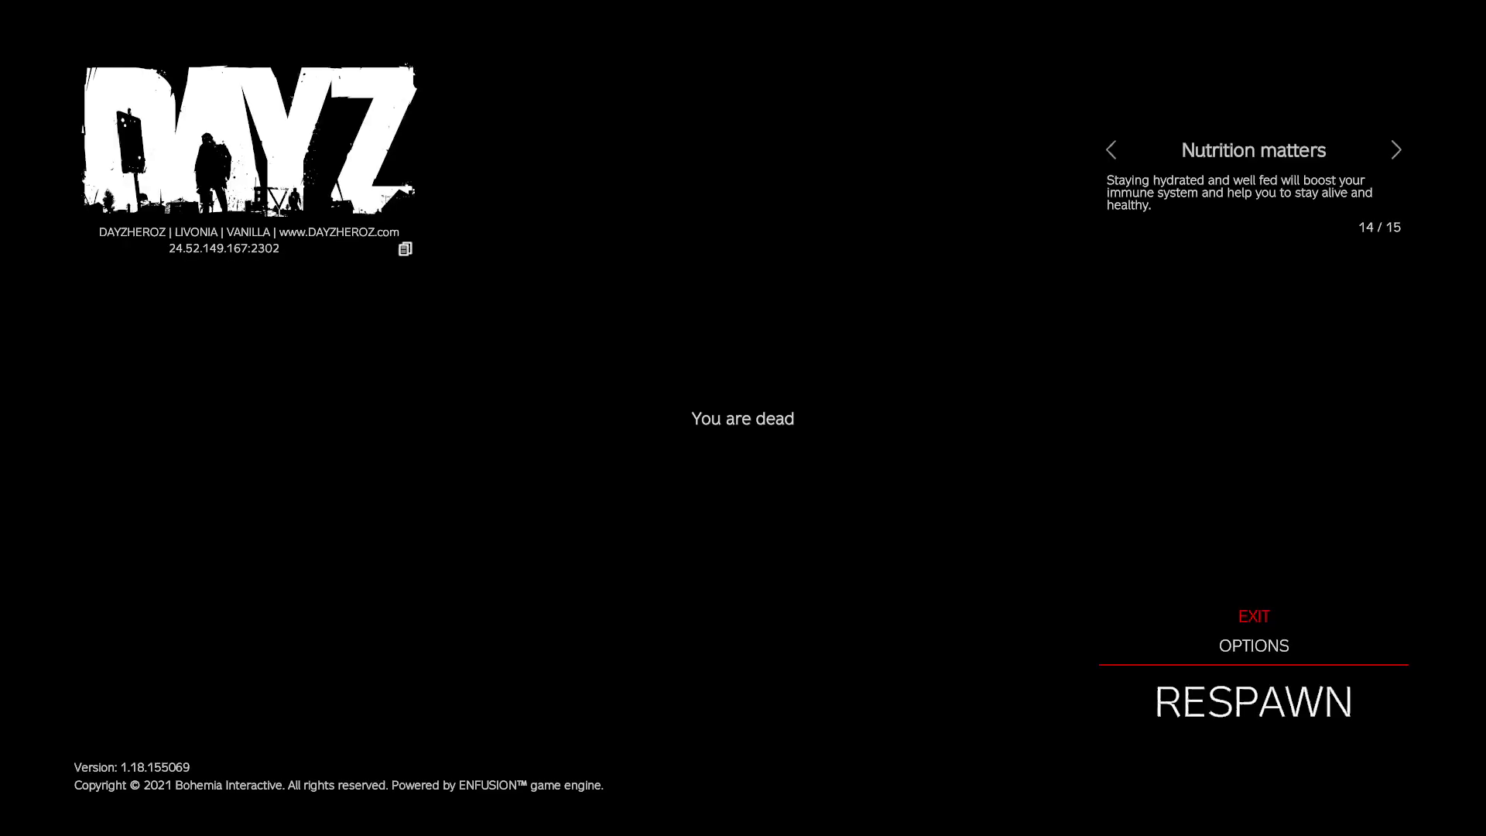
Respawn the dead character with a respawn option such as Custom, starting the 15-second countdown
click(1253, 701)
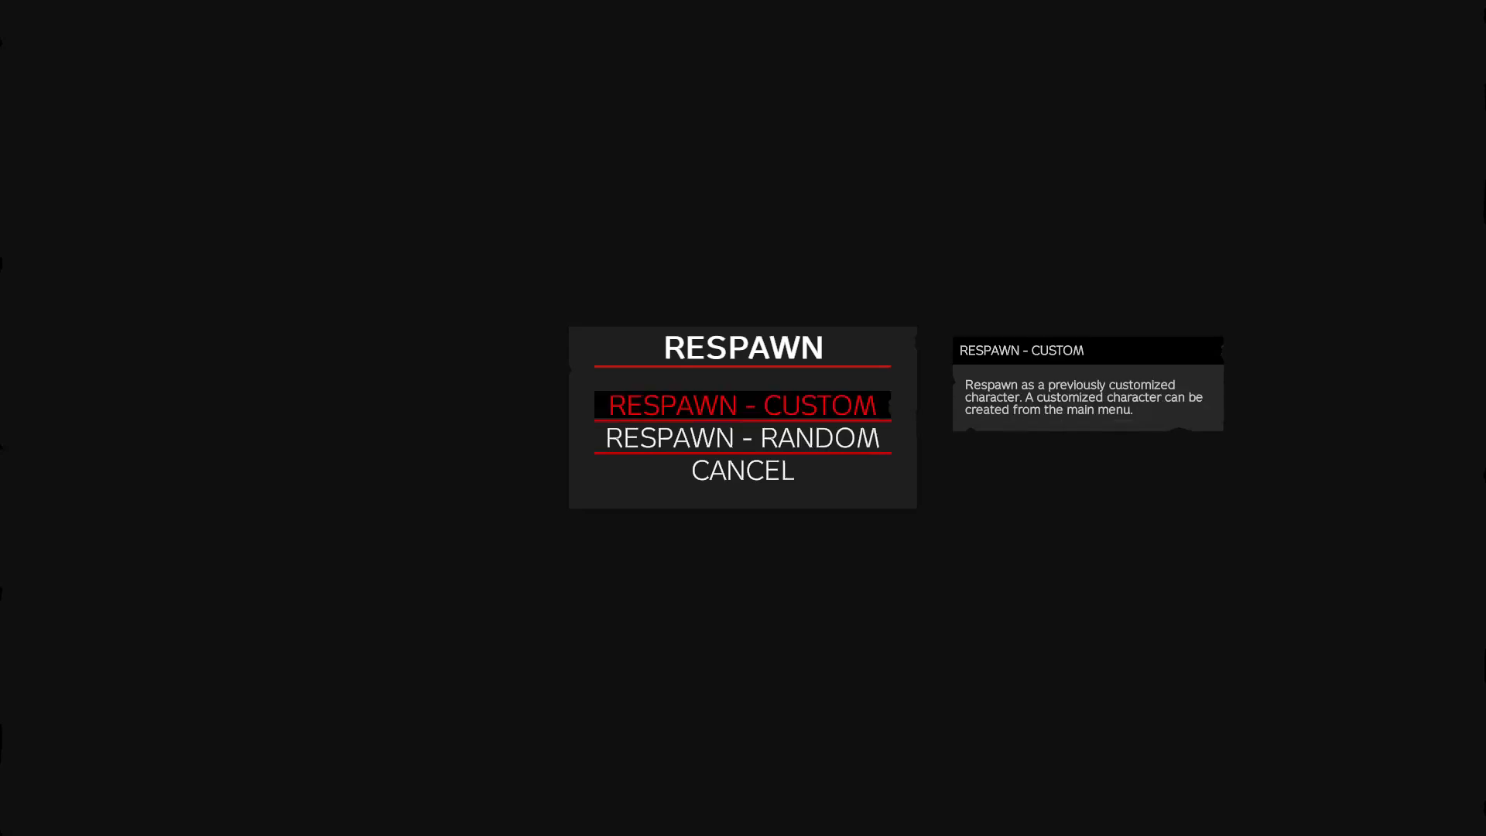
click(742, 405)
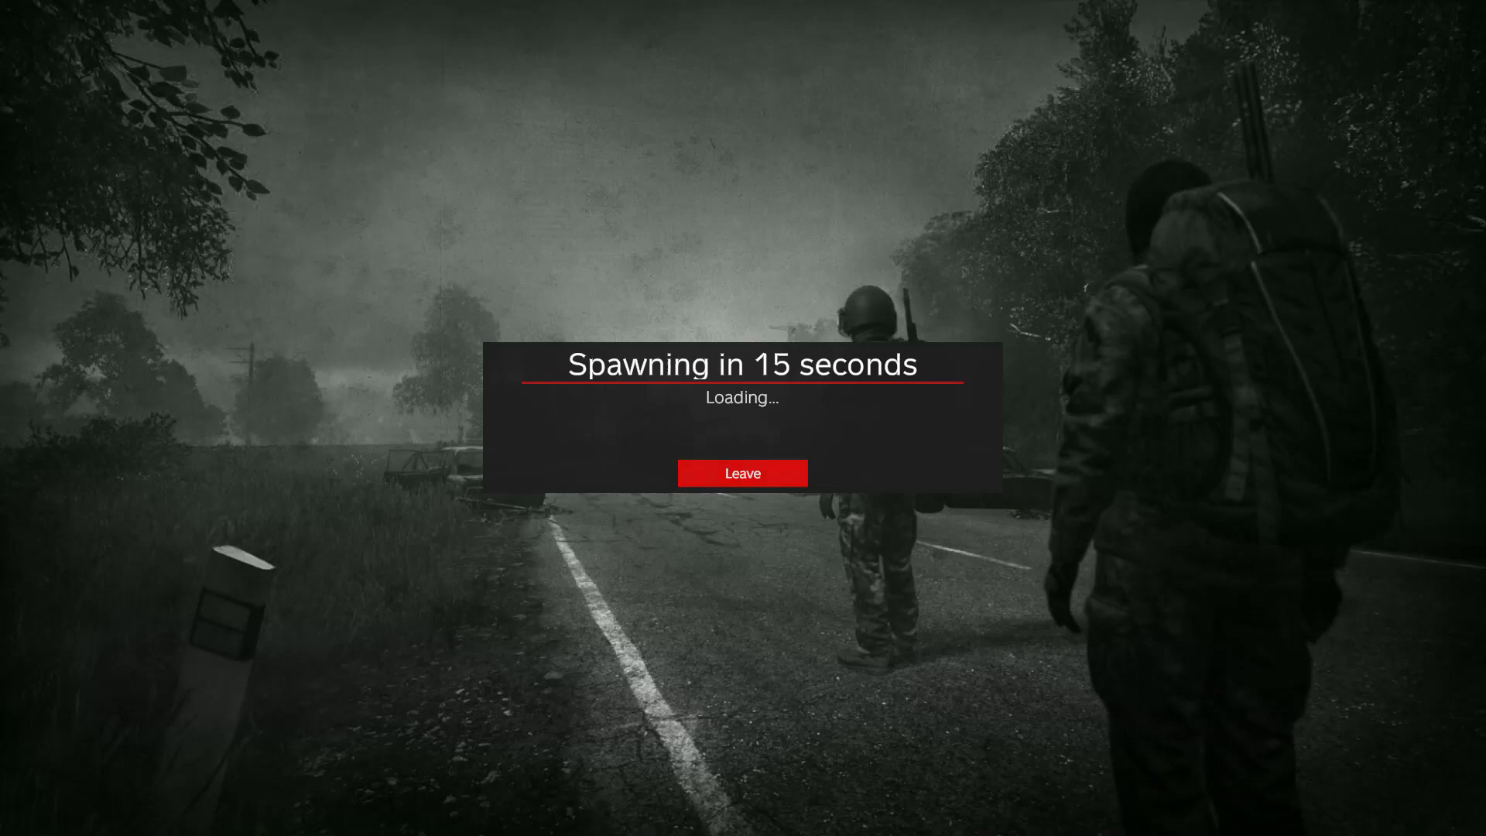